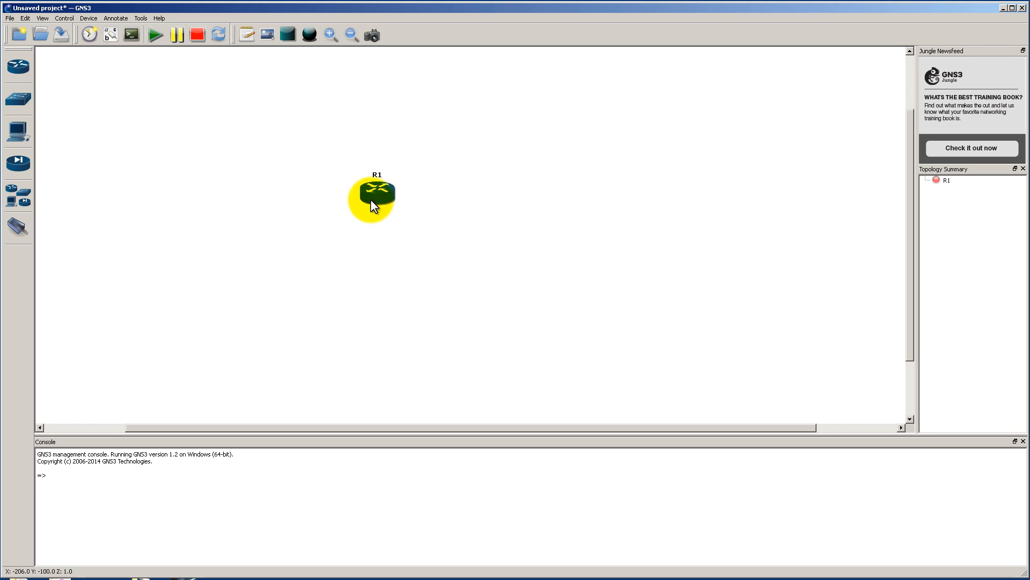
# - Reposition R1 and drop a Cloud device onto the topology, dismissing the no-port-available warning
pyautogui.moveTo(377, 192); pyautogui.dragTo(397, 167)
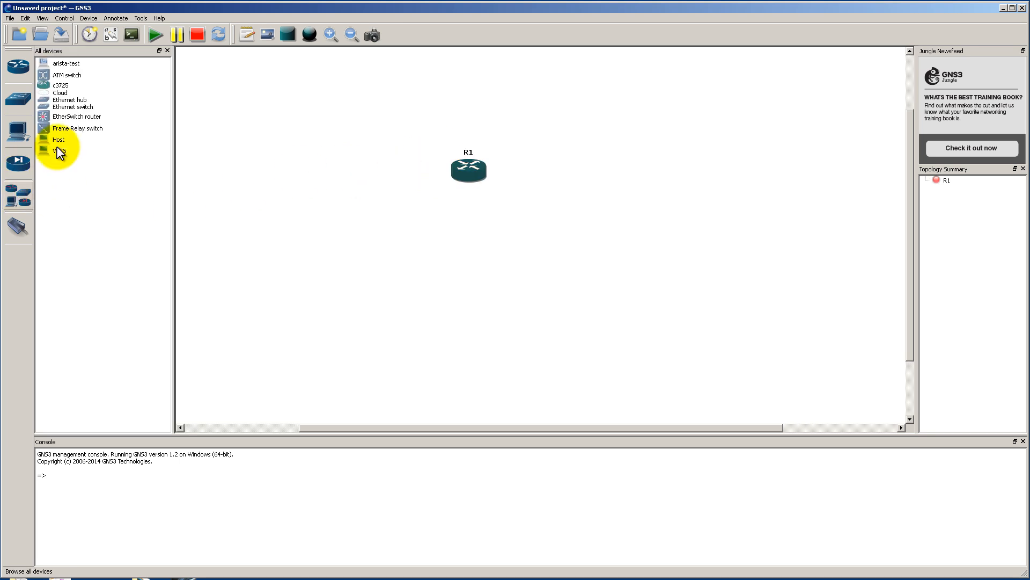
pyautogui.moveTo(59, 92); pyautogui.dragTo(352, 292)
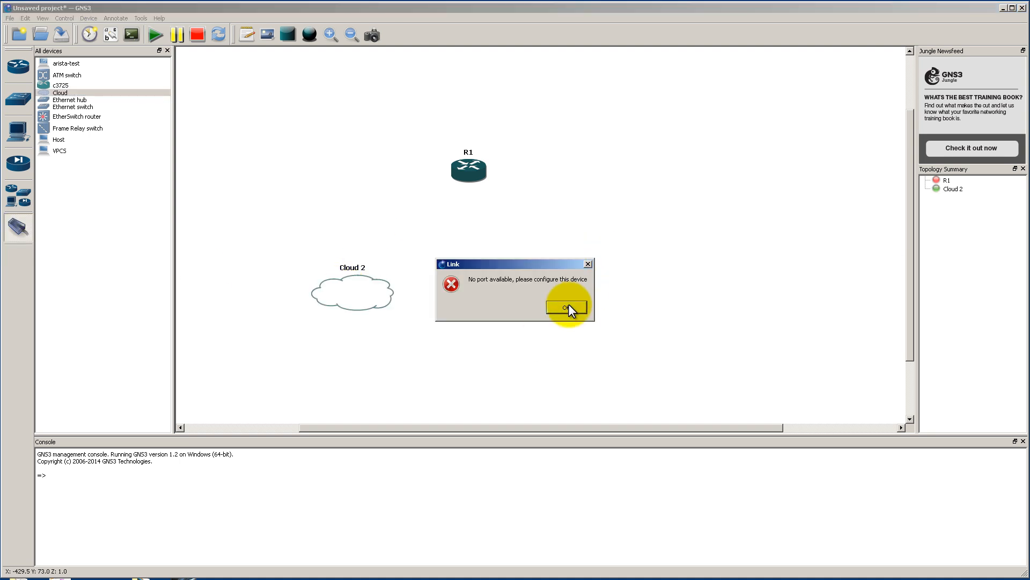
pyautogui.click(564, 308)
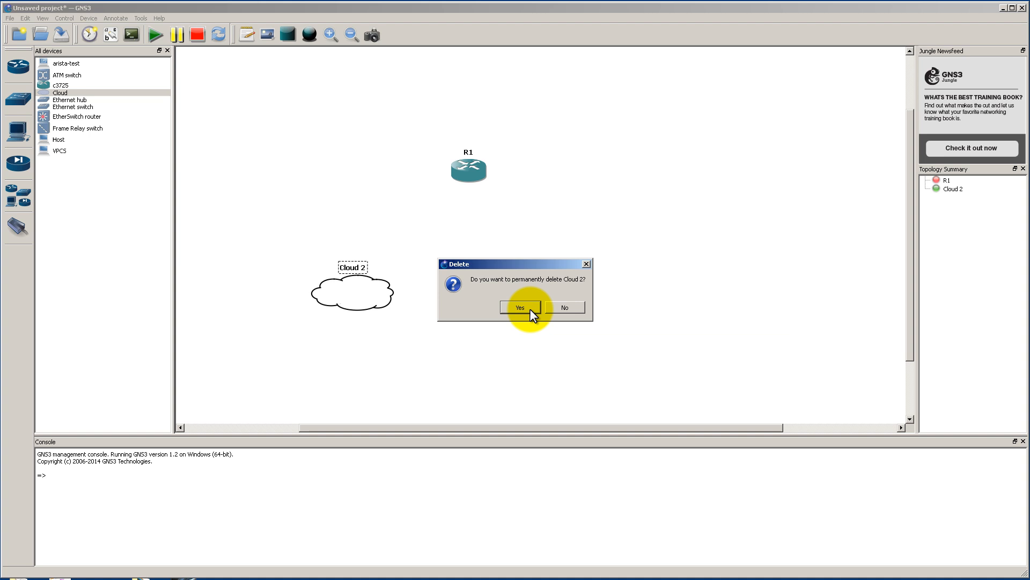
# - Permanently delete Cloud 2 and toggle 'Allow console connections to any local IP address' in GNS3 server preferences
pyautogui.click(520, 308)
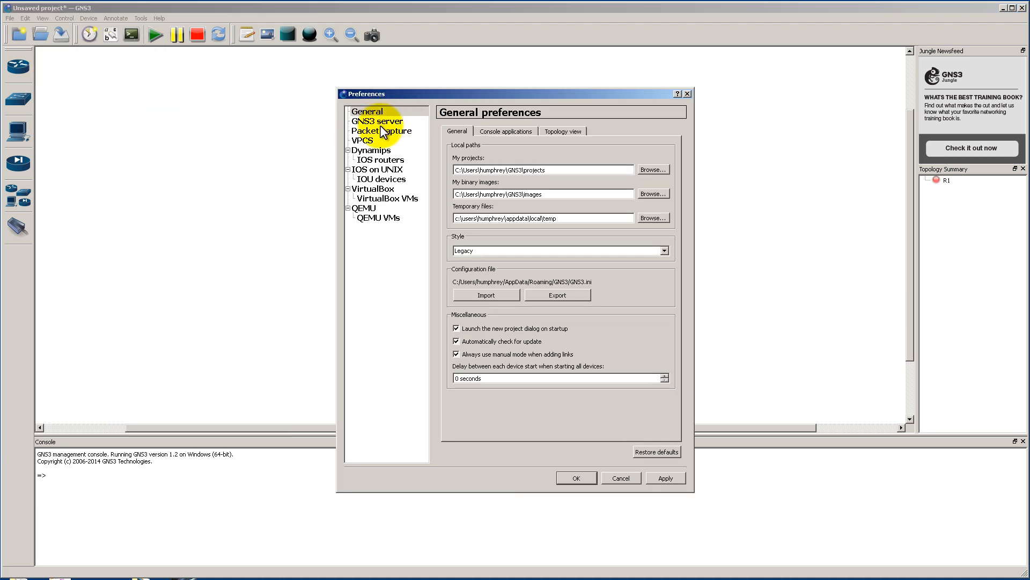
pyautogui.click(378, 122)
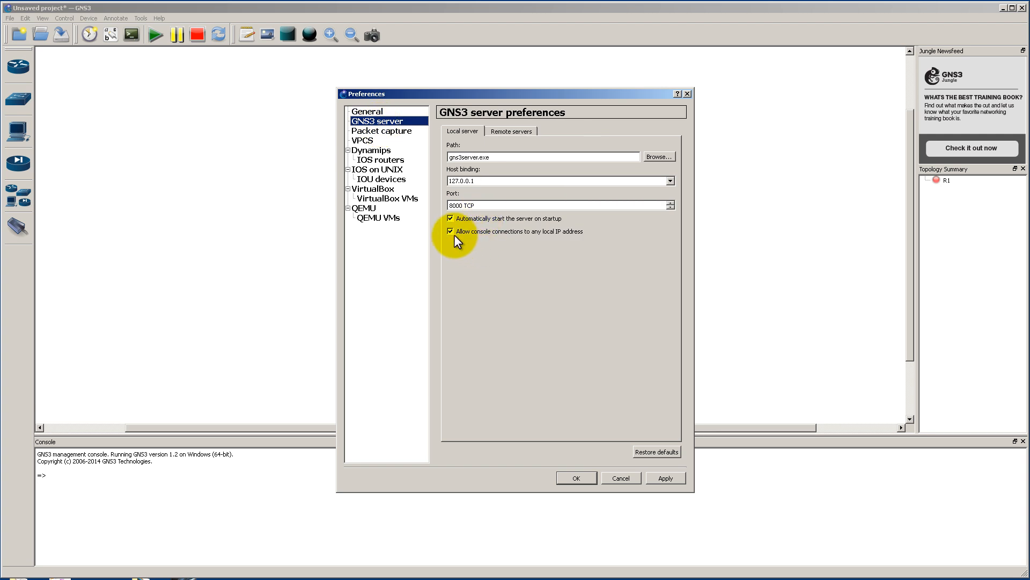
pyautogui.click(450, 231)
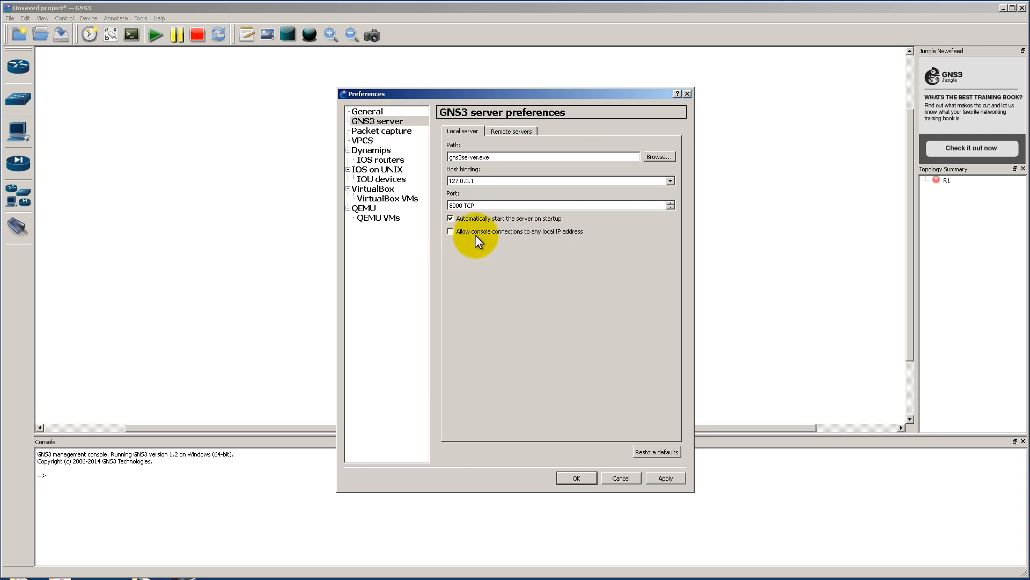
pyautogui.moveTo(500, 238)
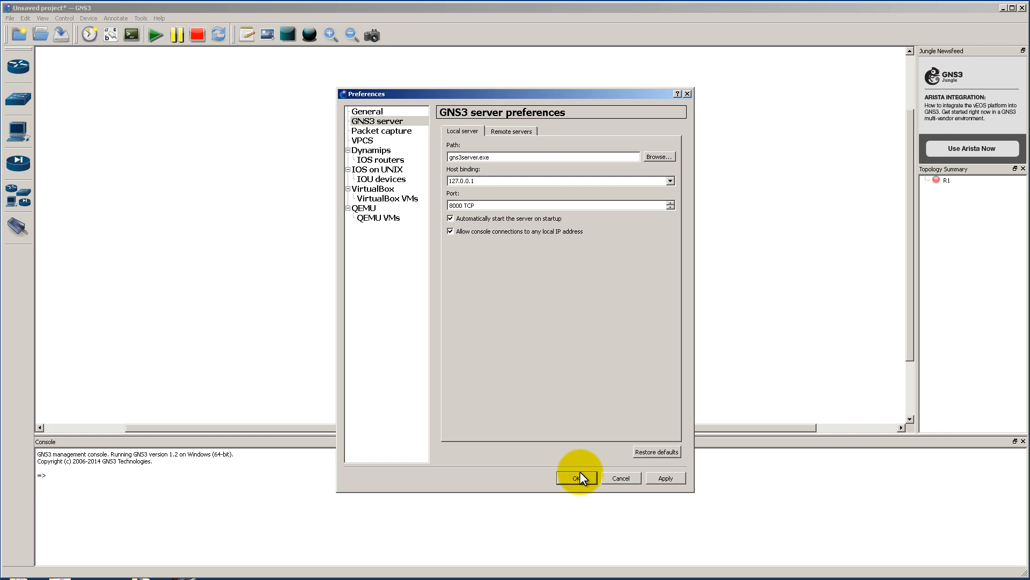
# - Save the server preferences and start router R1 with Start all devices
pyautogui.click(575, 477)
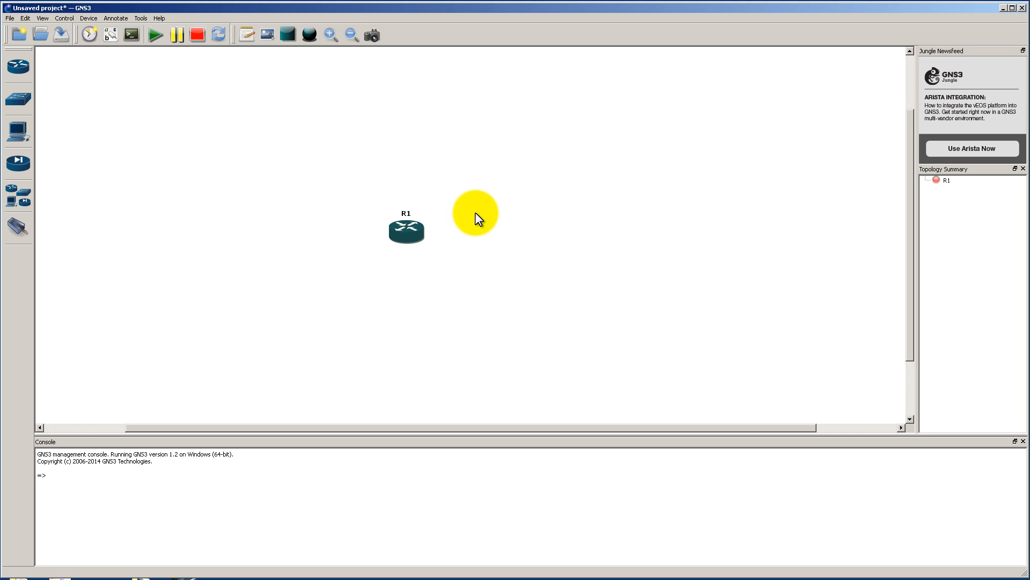
pyautogui.moveTo(480, 197)
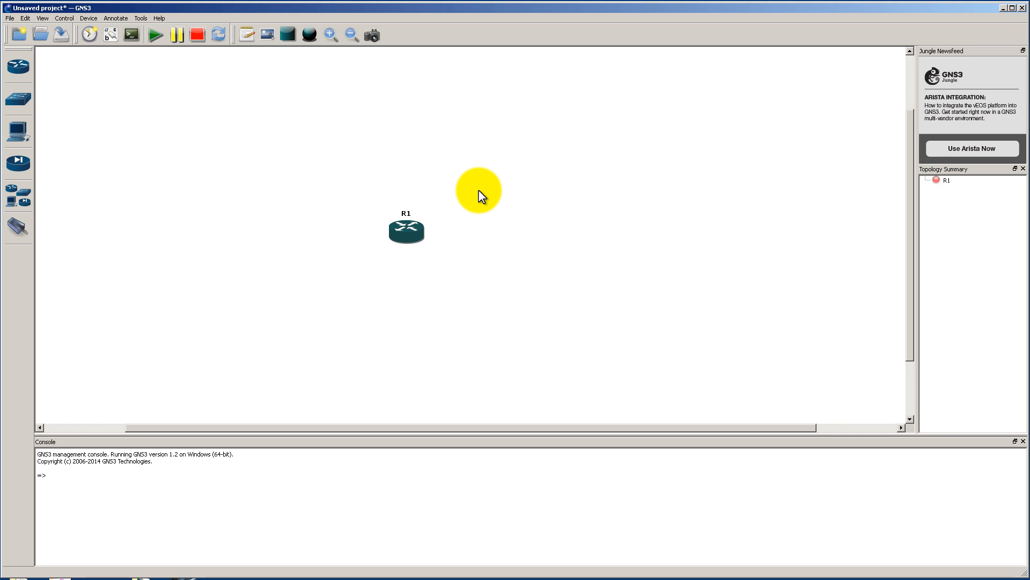
pyautogui.moveTo(489, 195)
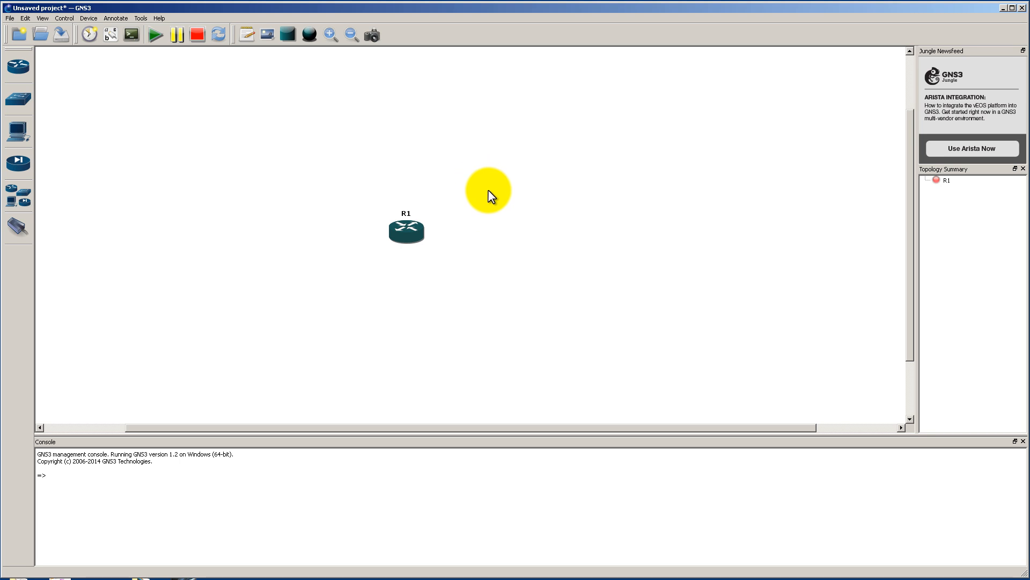
pyautogui.moveTo(493, 180)
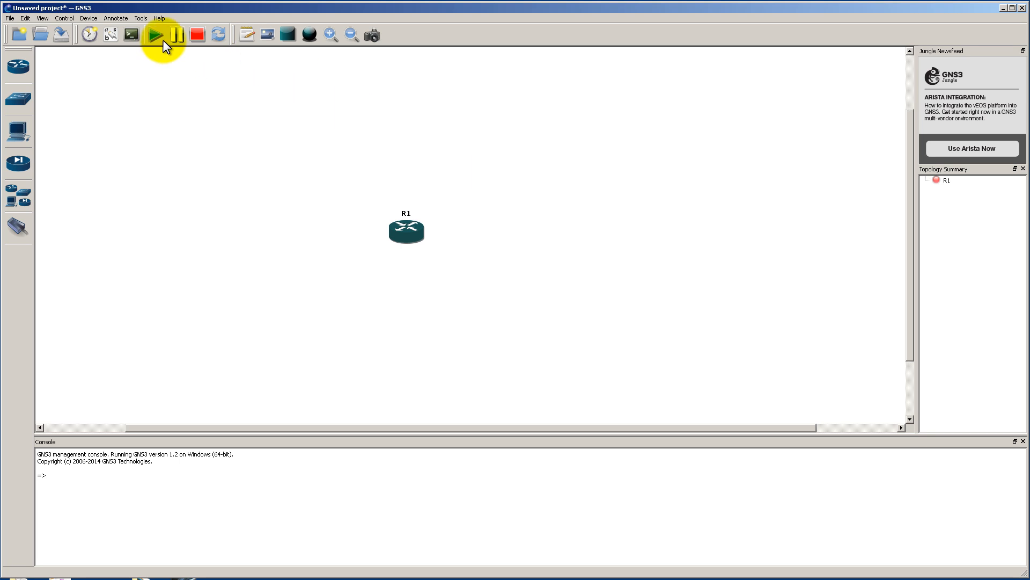
pyautogui.click(154, 35)
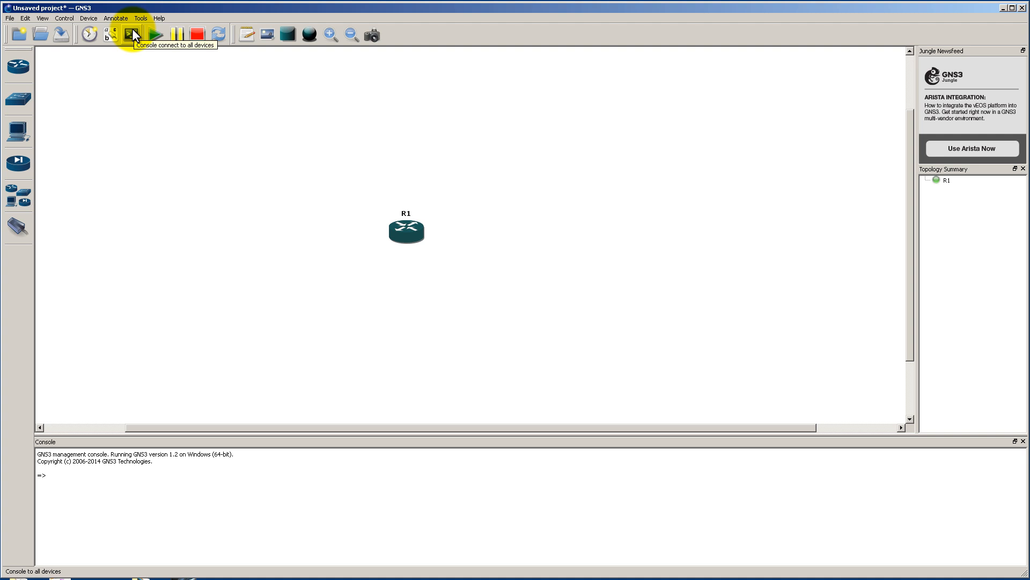
# - Connect a console to R1, reach its command prompt and enter some test keystrokes
pyautogui.click(133, 35)
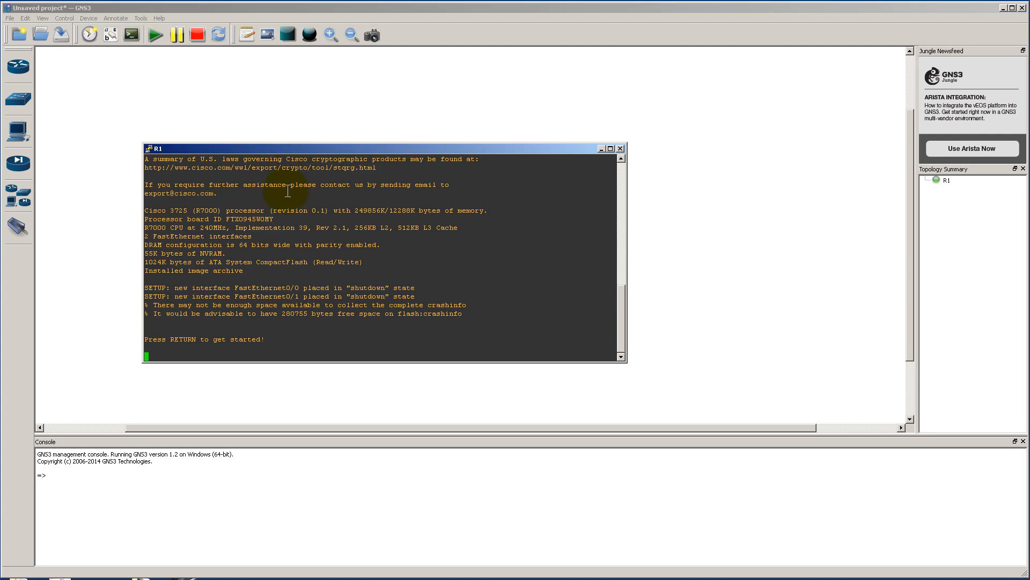
pyautogui.moveTo(314, 150)
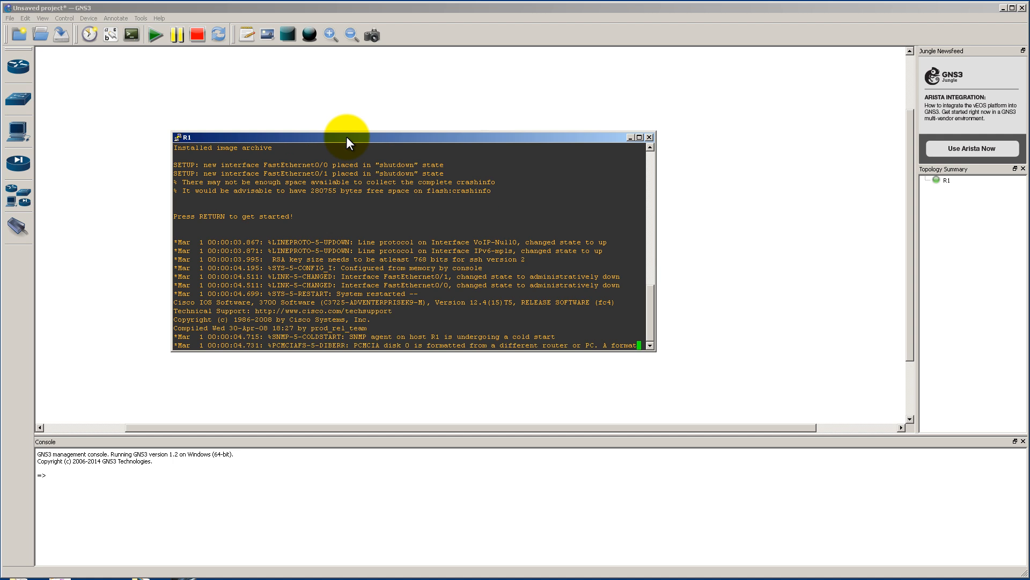
pyautogui.press('Return')
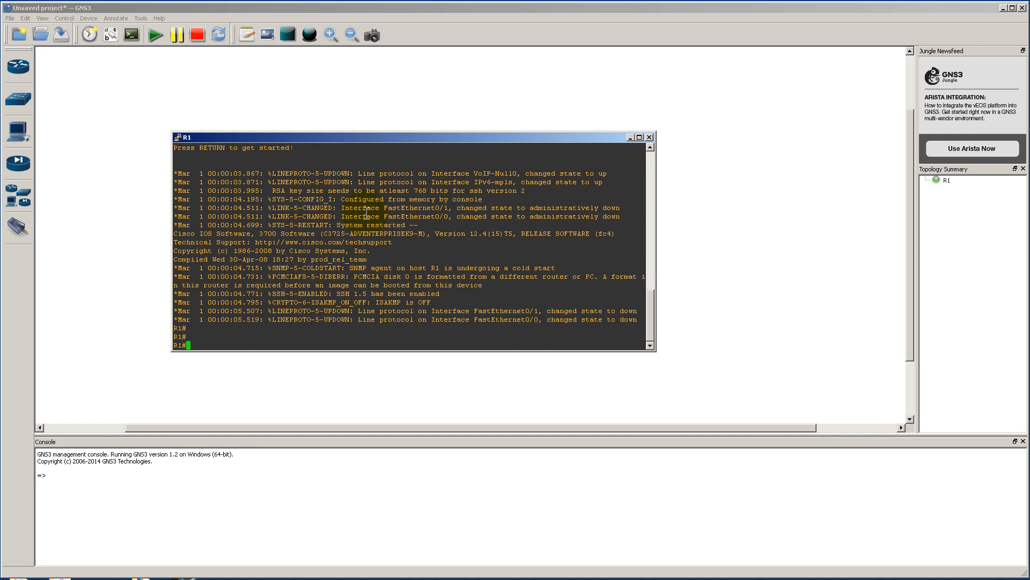
pyautogui.moveTo(388, 306)
pyautogui.write('T(R)X')
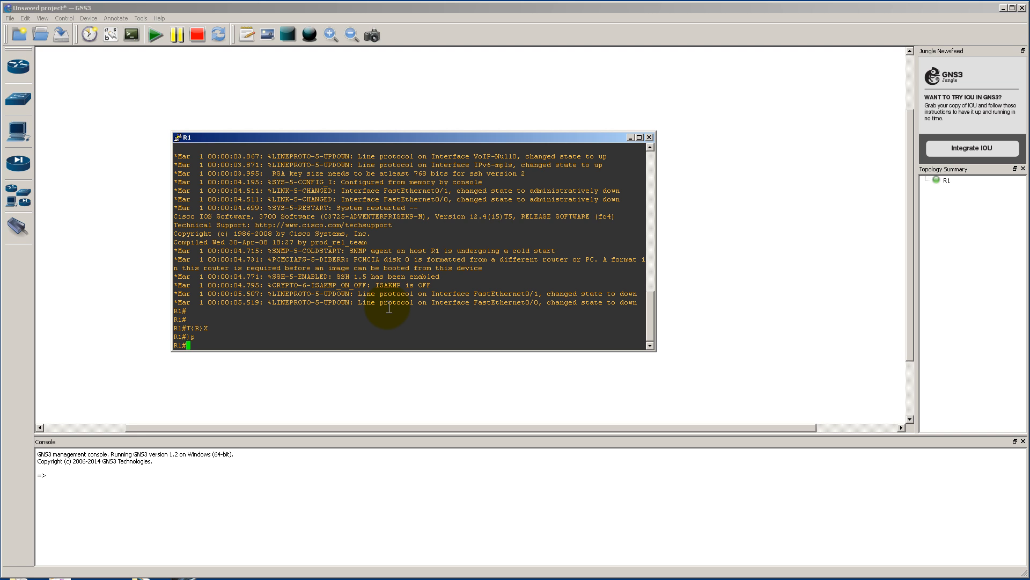
pyautogui.write('shautheaotusnhoeutsnh')
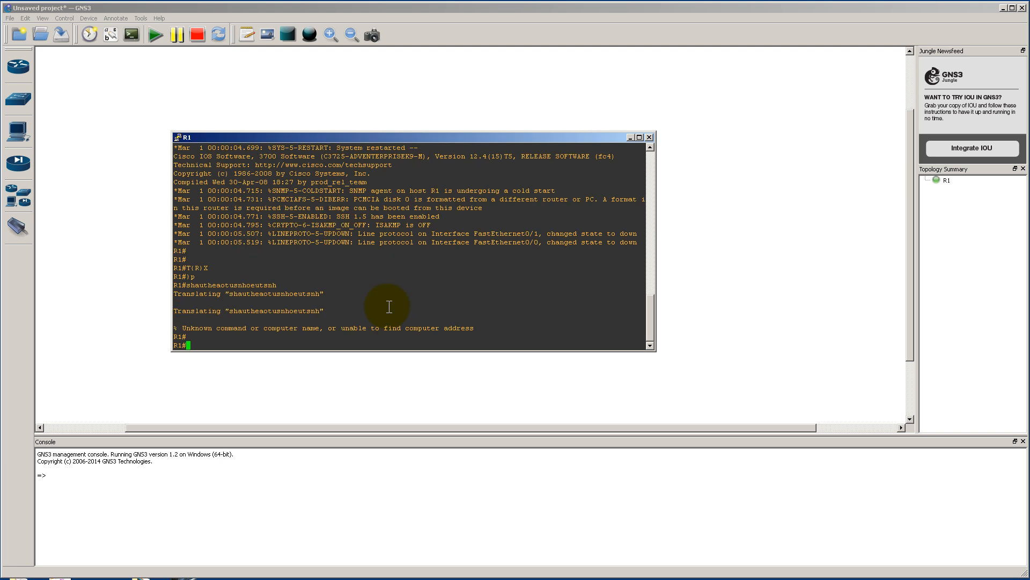
pyautogui.write('uuuuuuuuuu')
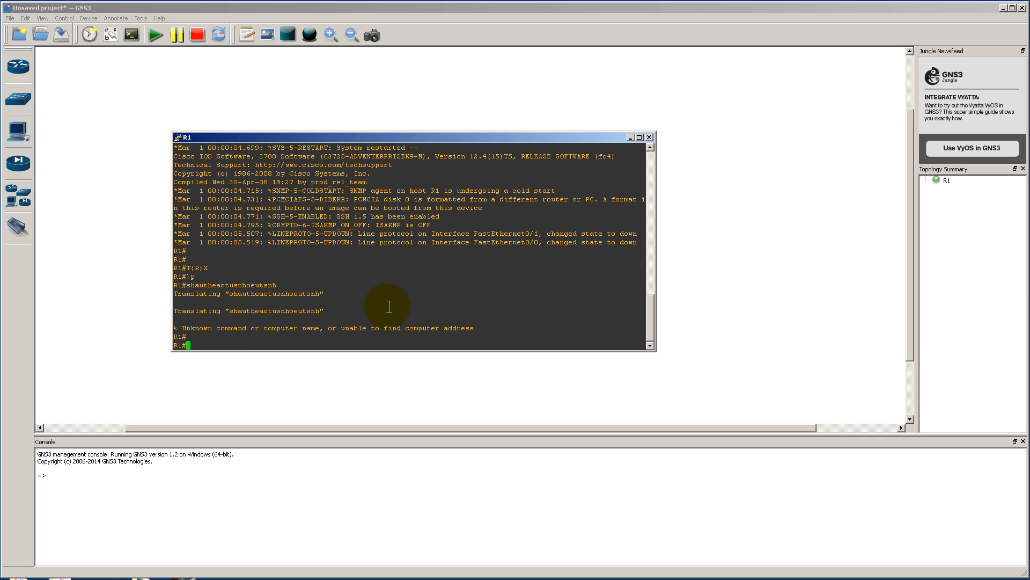
# - Enter conf t, router ospf 1 and a network statement for 12.13.13.13 0.0.0.0 area 255 on R1
pyautogui.write('conf t')
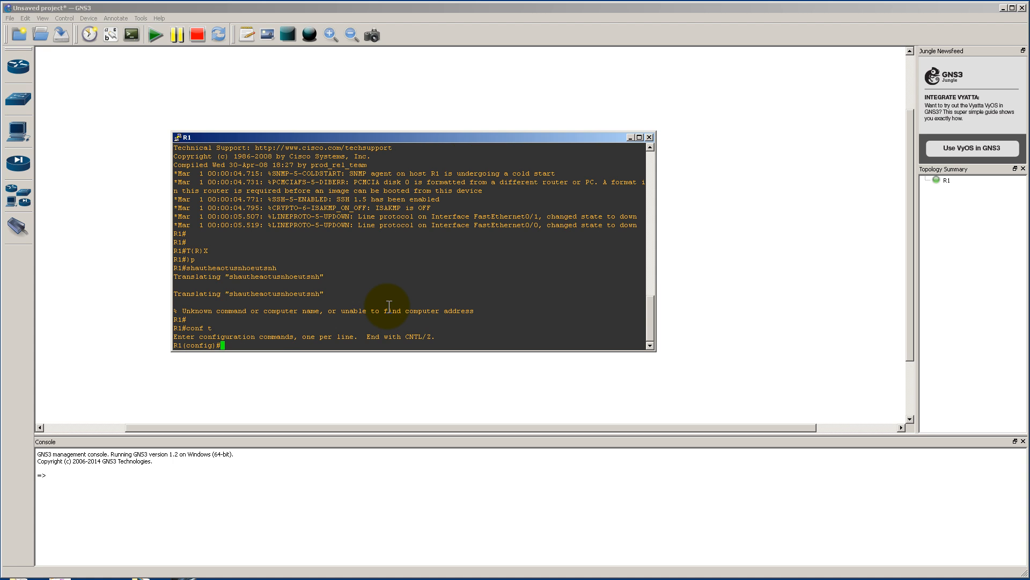
pyautogui.write('router ospf 1')
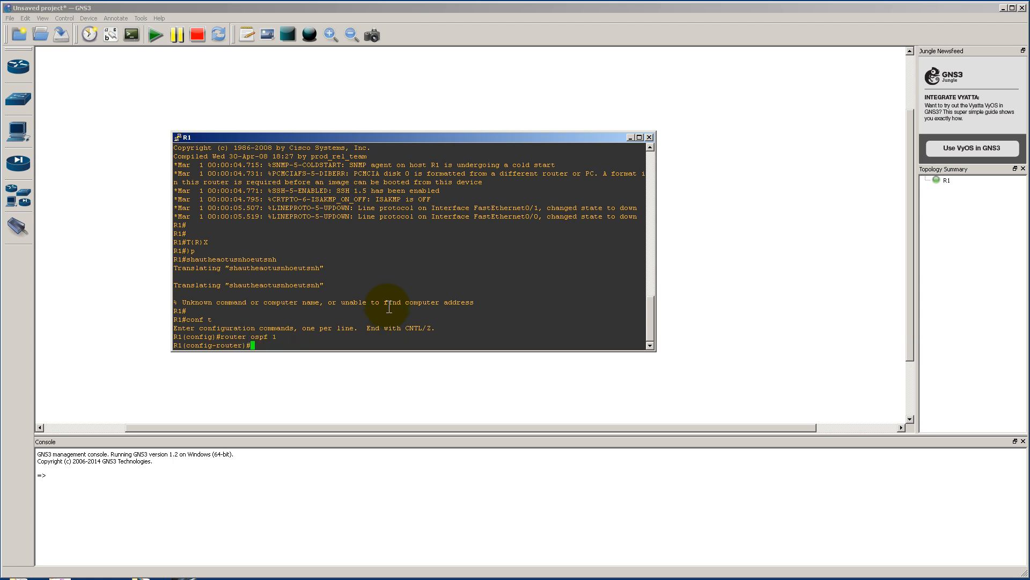
pyautogui.write('network')
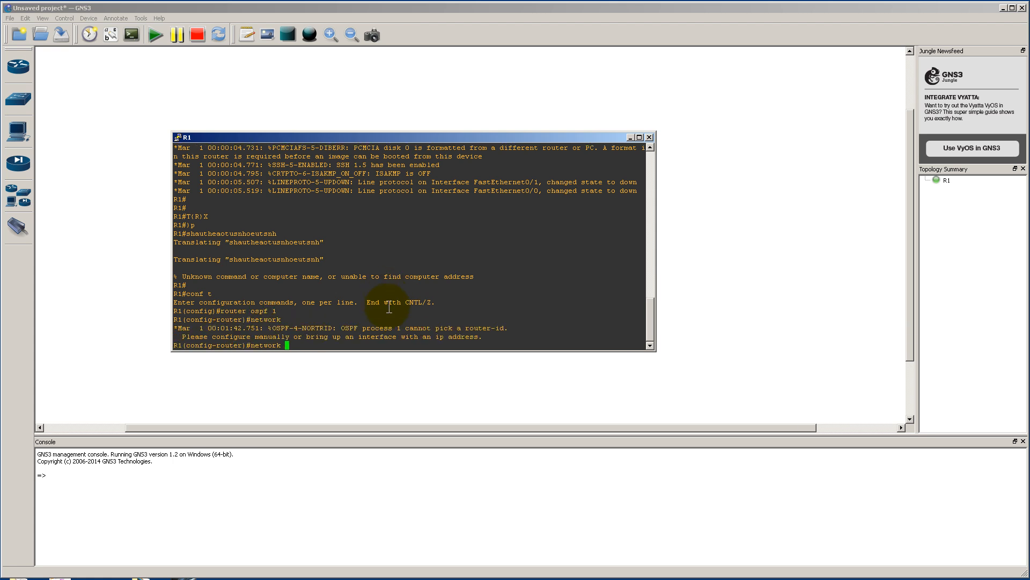
pyautogui.write('12.1')
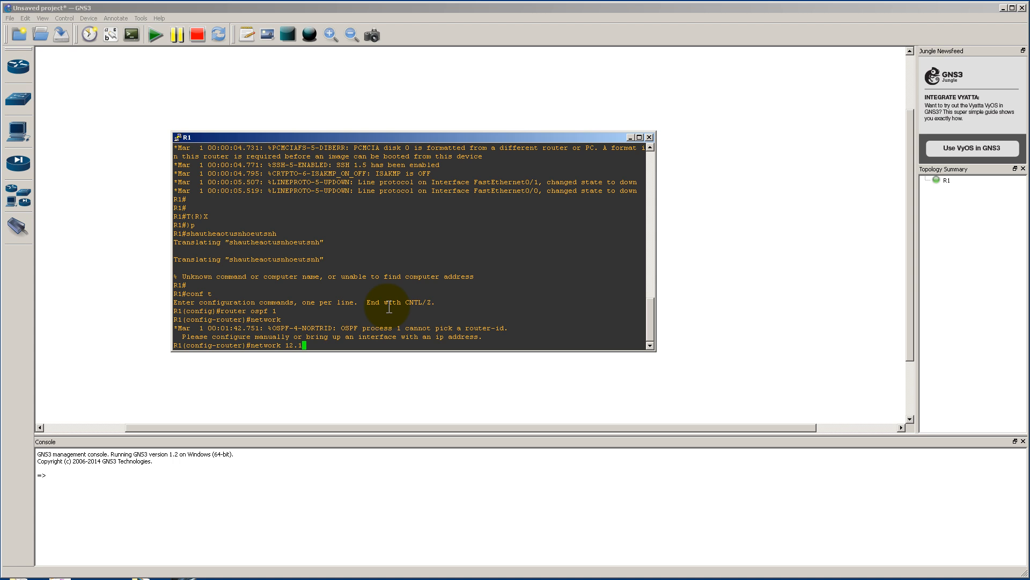
pyautogui.write('.13.13')
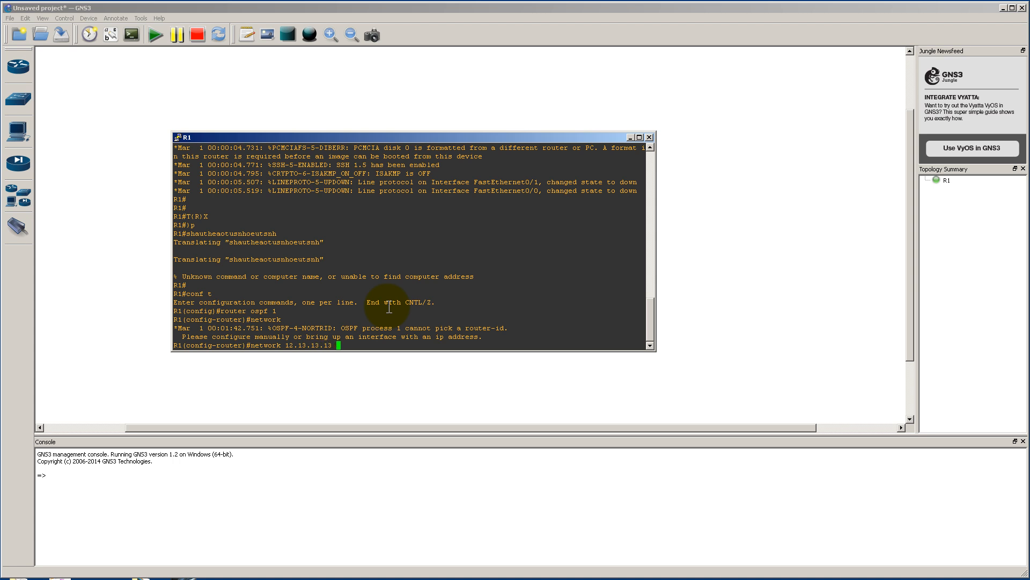
pyautogui.write('0.0.0.0 area')
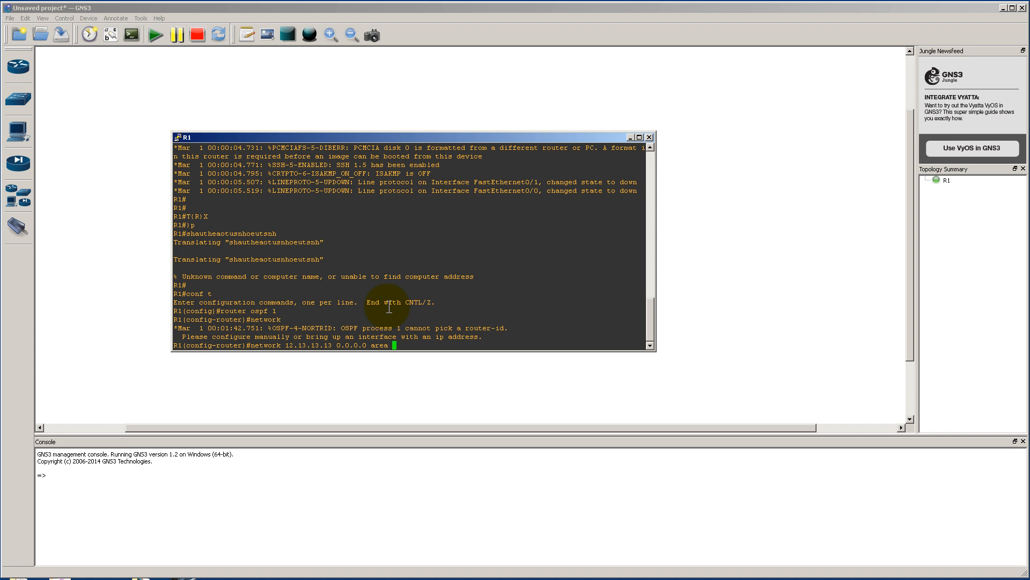
pyautogui.write('255')
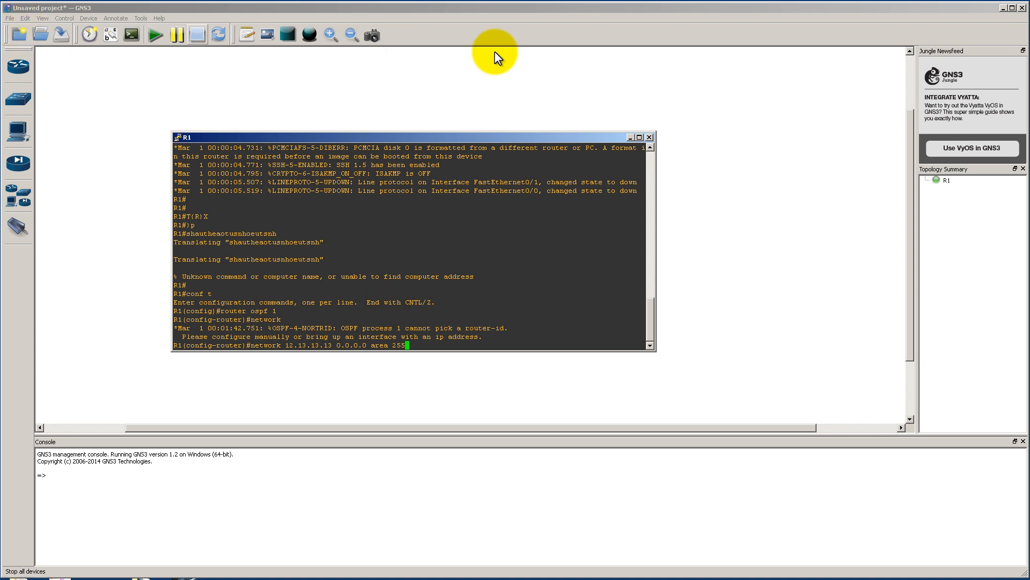
# - Reopen GNS3 server preferences to check the local-IP console setting, then cancel without saving
pyautogui.click(42, 18)
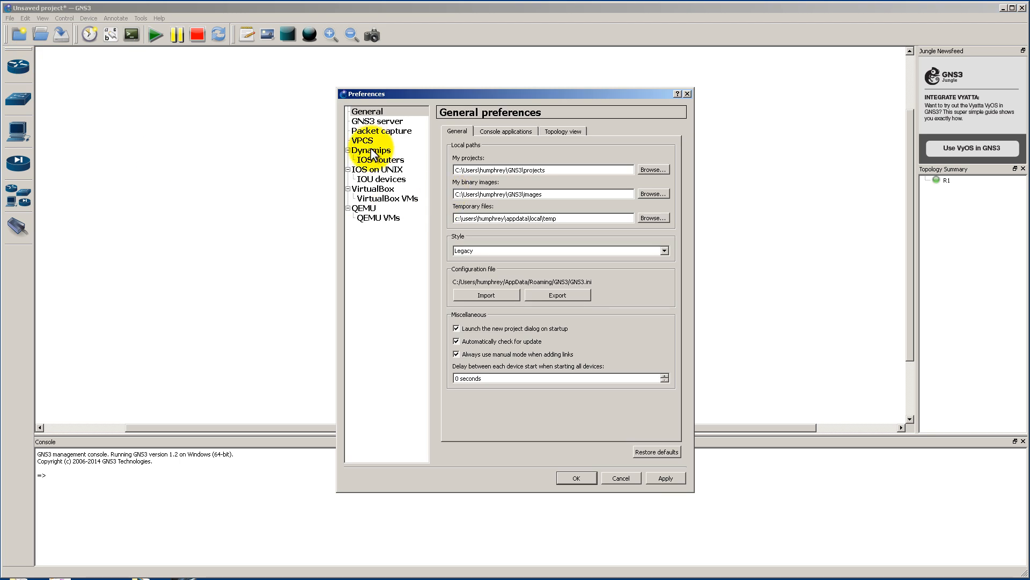
pyautogui.click(379, 122)
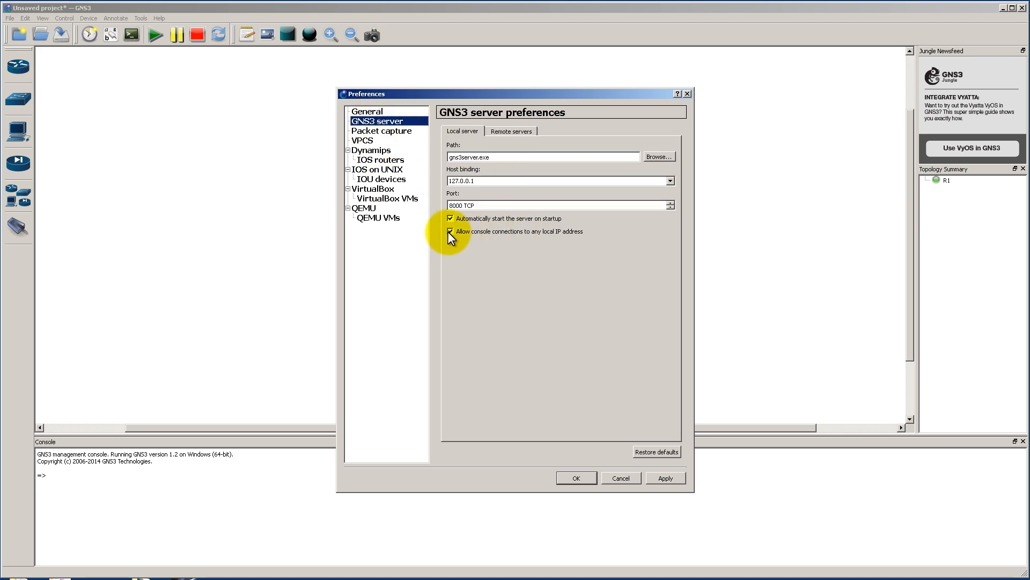
pyautogui.moveTo(502, 233)
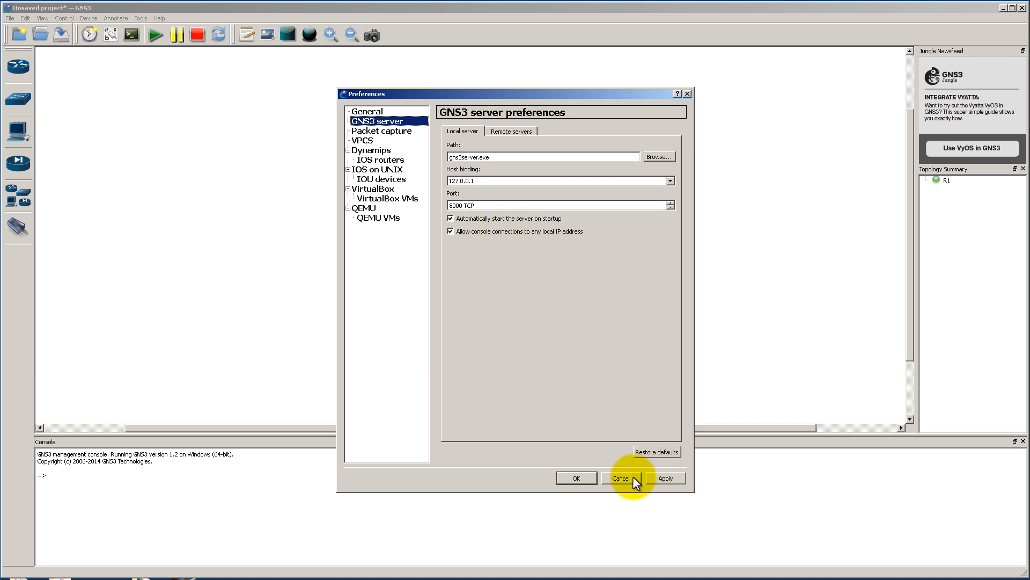
pyautogui.click(618, 477)
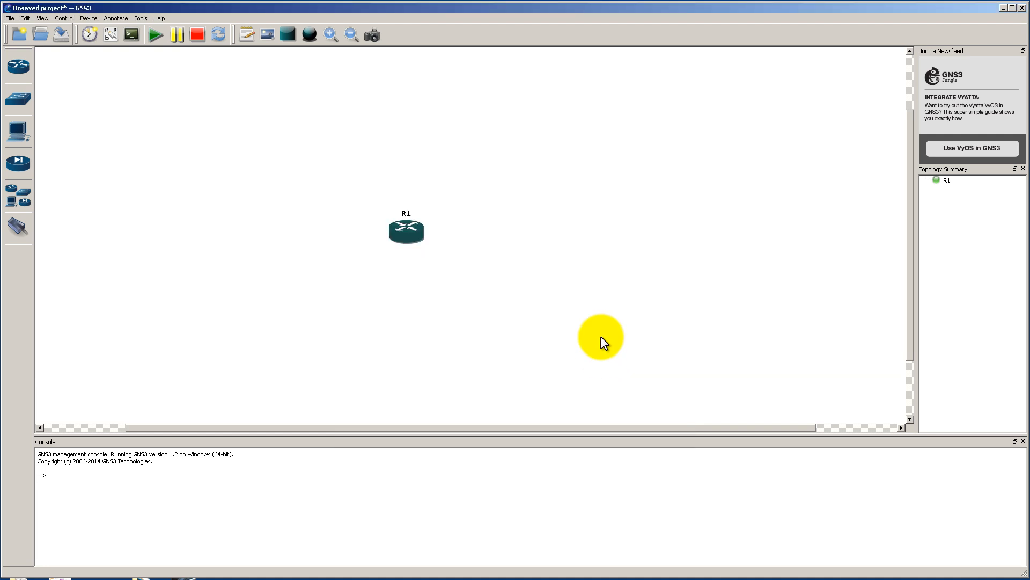